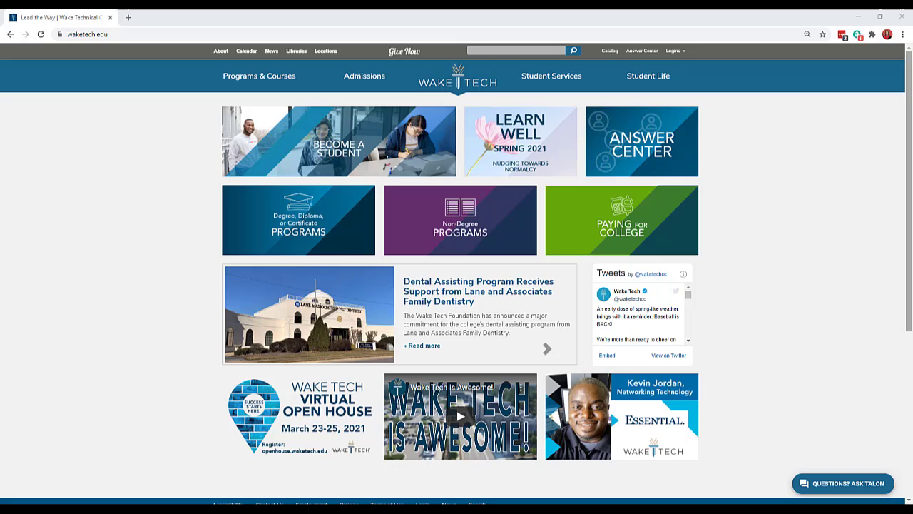
Show the Logins dropdown of student and employee login destinations on waketech.edu
left_click(673, 51)
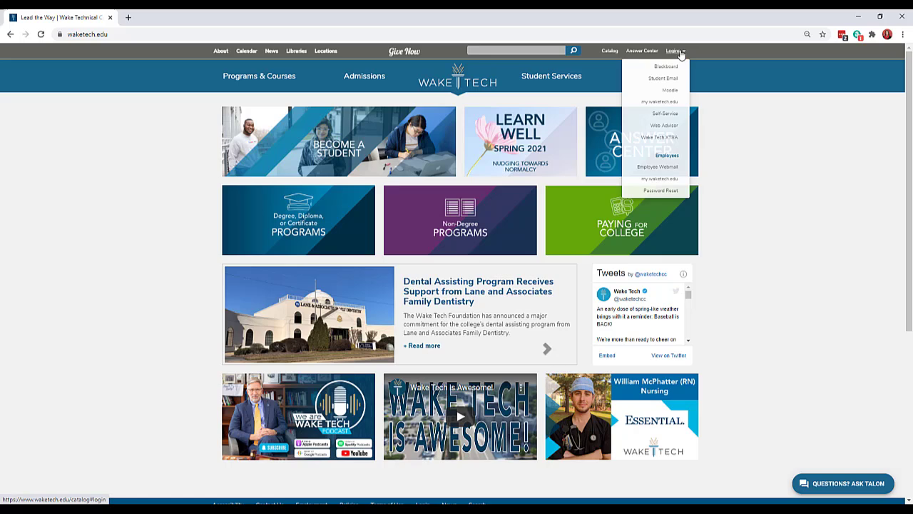
mouse_move(655, 90)
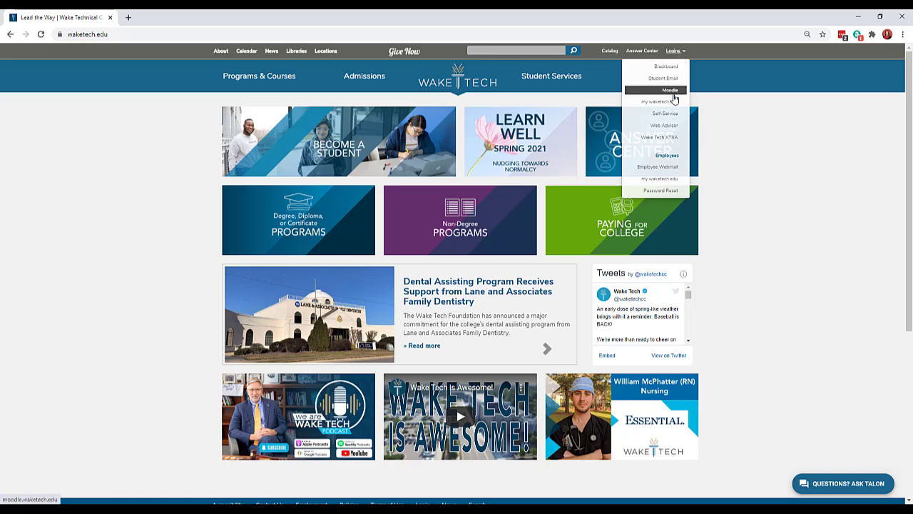
mouse_move(656, 114)
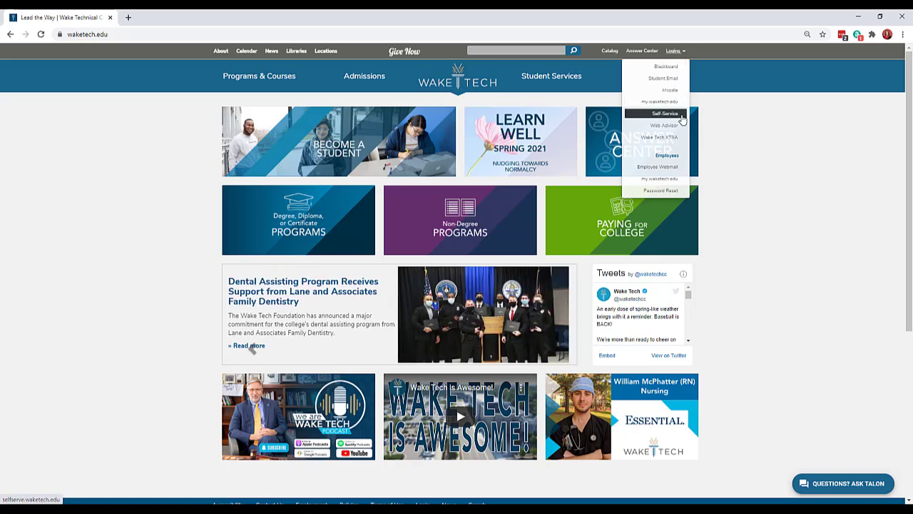
Go to Self-Service and reach the Student Planning overview with the Spring 2021 schedule
left_click(663, 112)
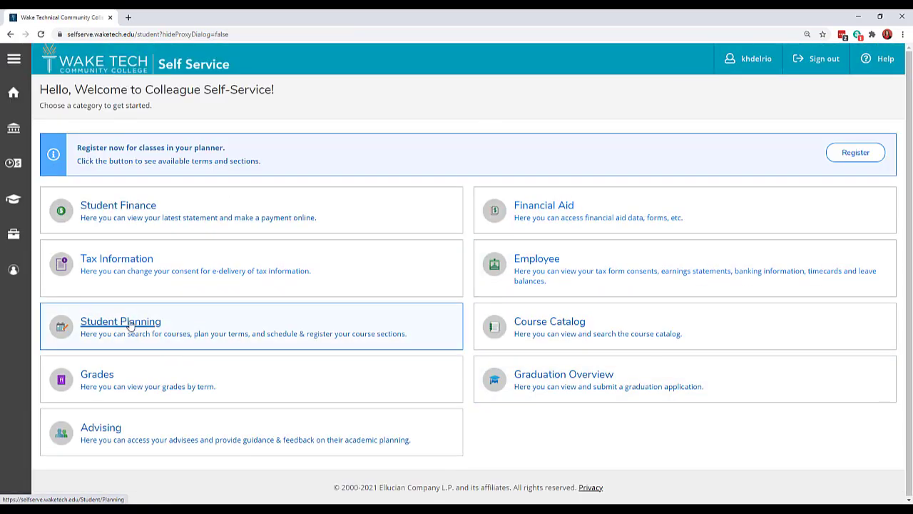
left_click(120, 321)
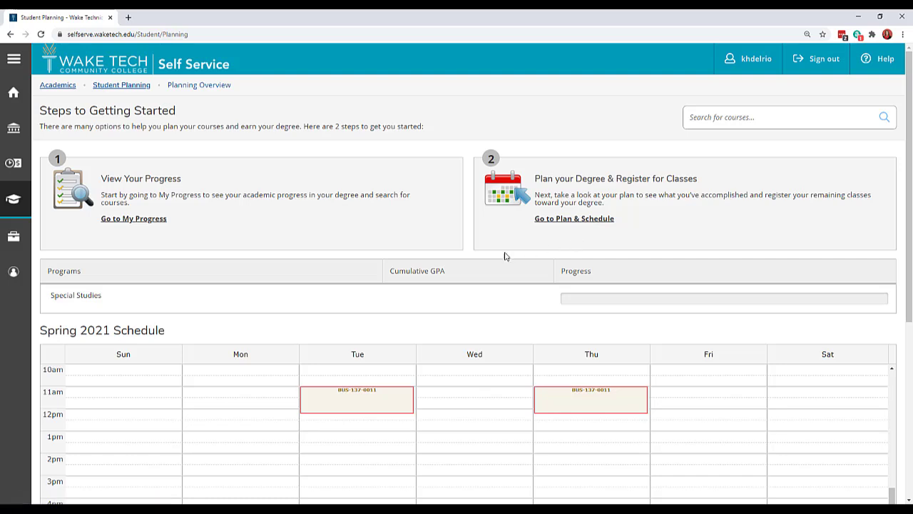
mouse_move(377, 249)
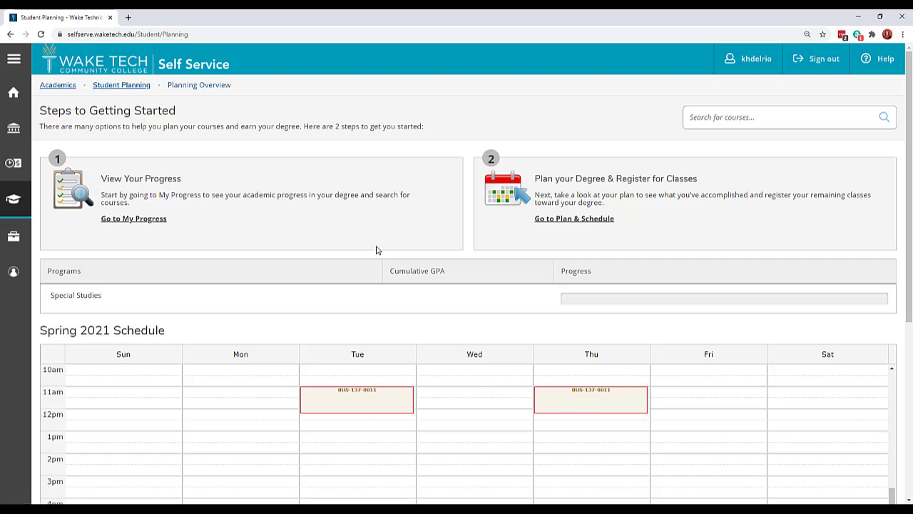
Go to Plan & Schedule and show its Advising section with the Advising Office contact
left_click(574, 218)
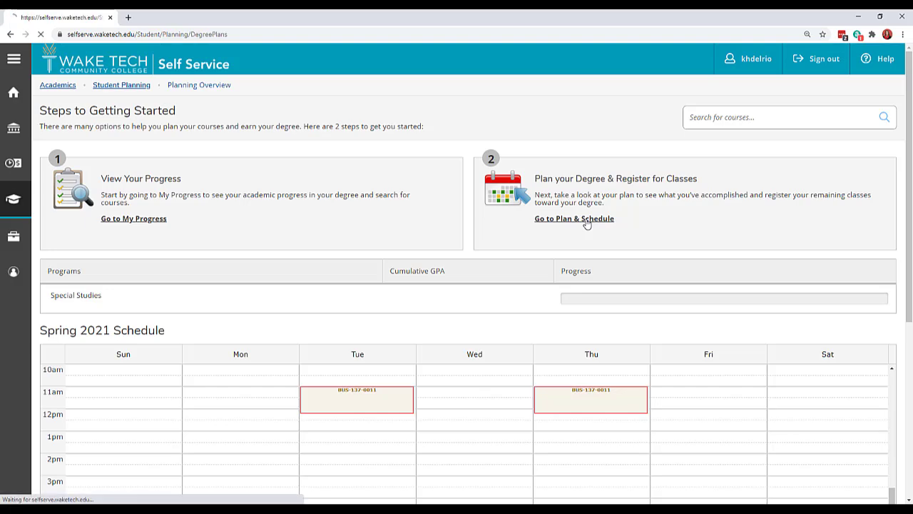
left_click(573, 218)
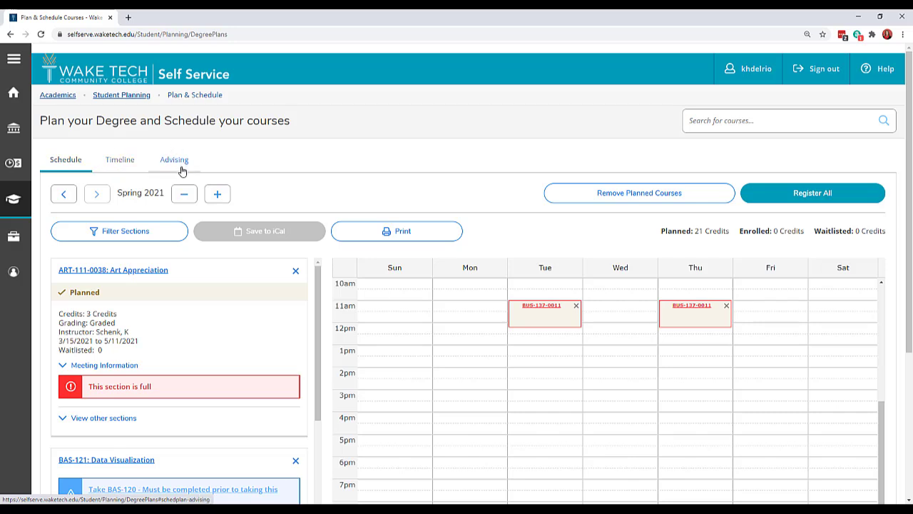
left_click(174, 159)
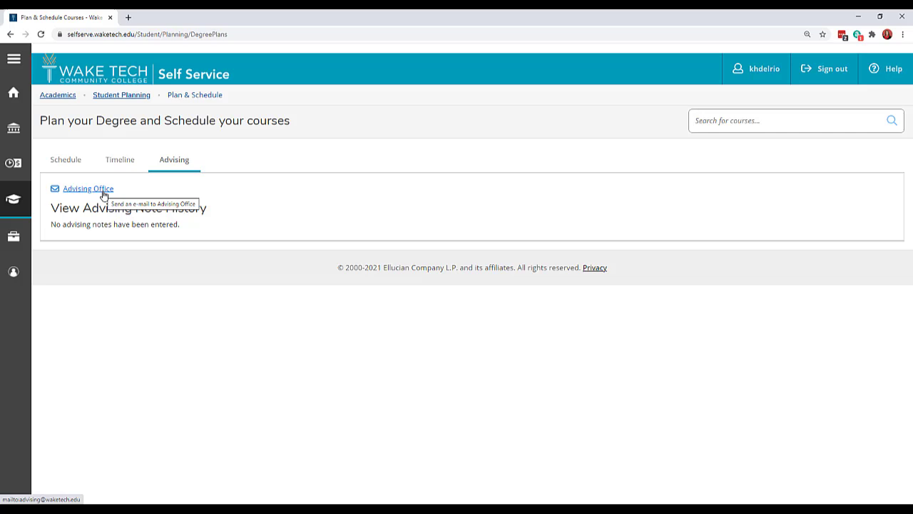
left_click(89, 189)
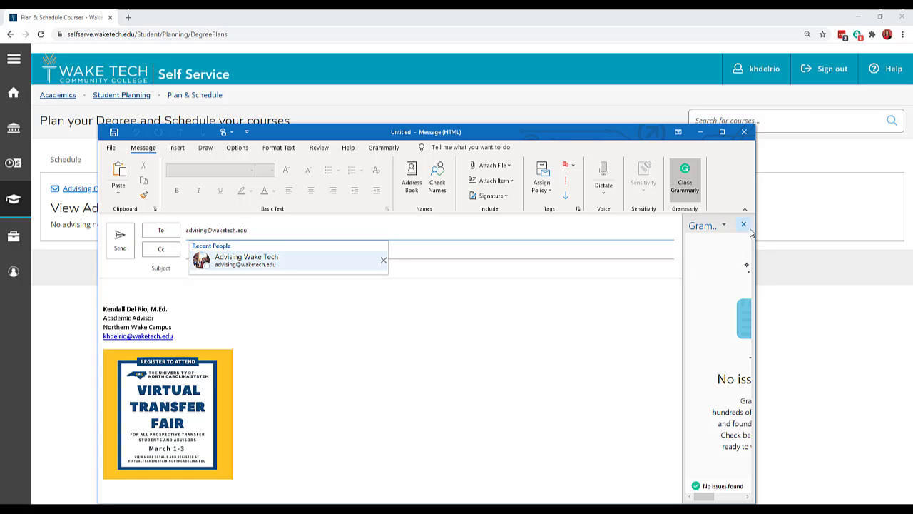
left_click(745, 131)
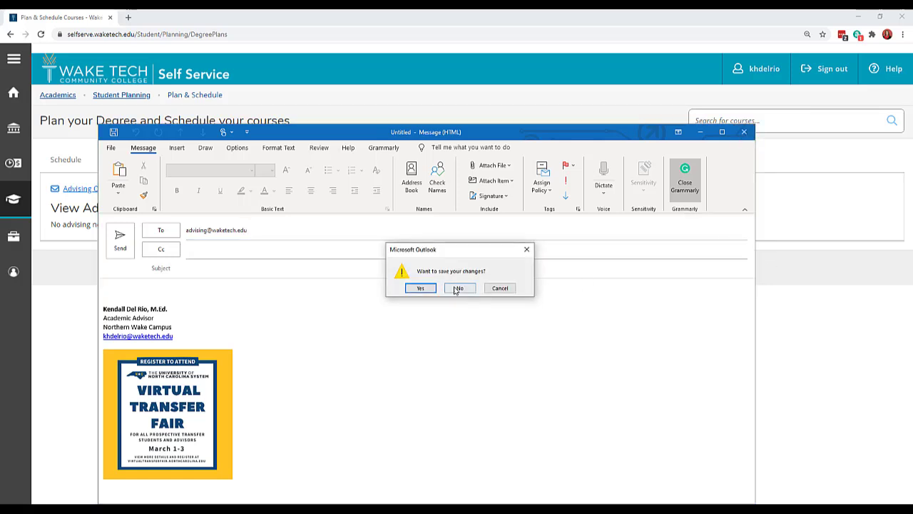
left_click(460, 288)
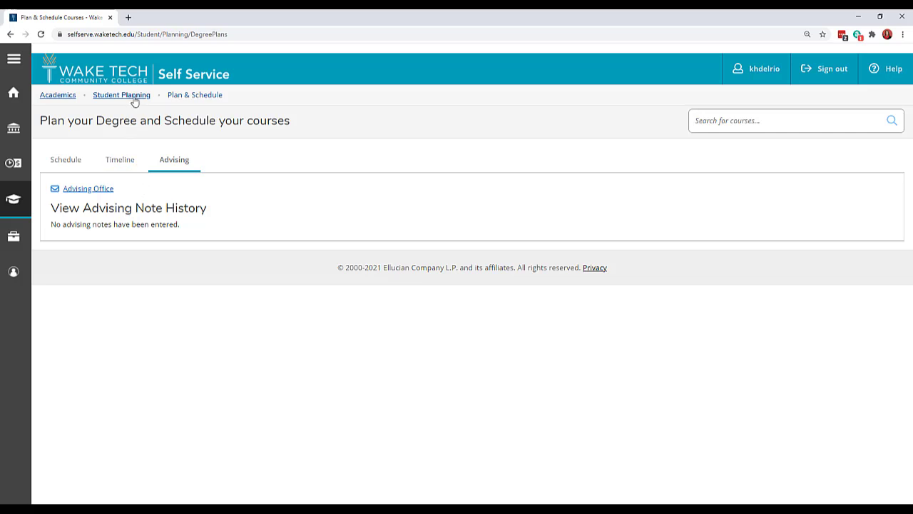
Show the Student Planning breadcrumb list: Planning Overview, Plan & Schedule, My Progress
left_click(121, 94)
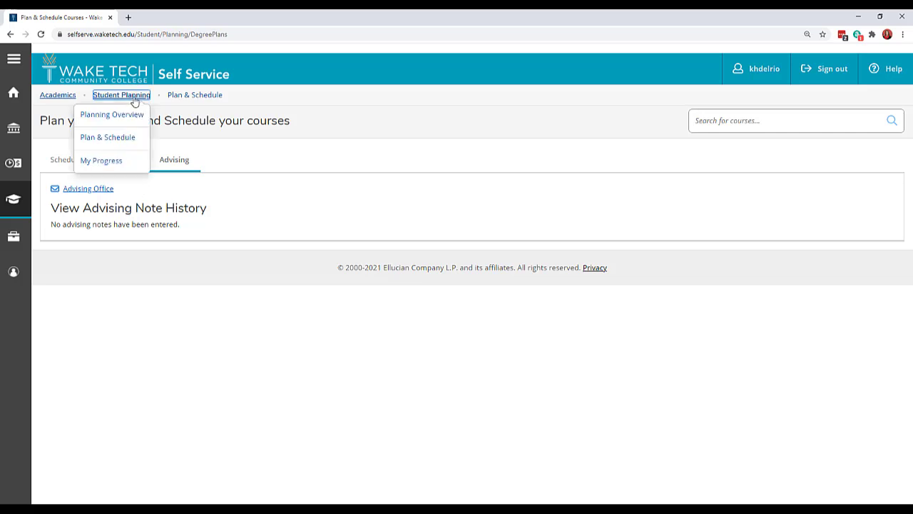
mouse_move(101, 160)
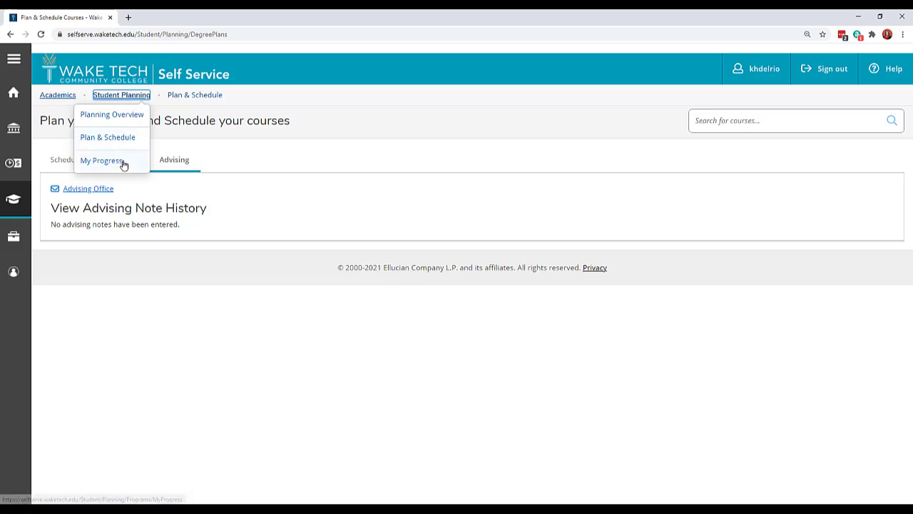
mouse_move(125, 163)
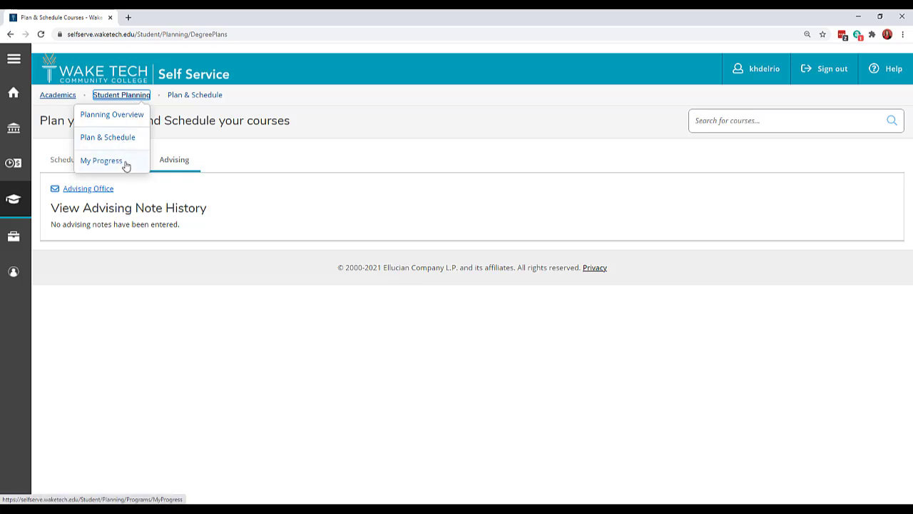